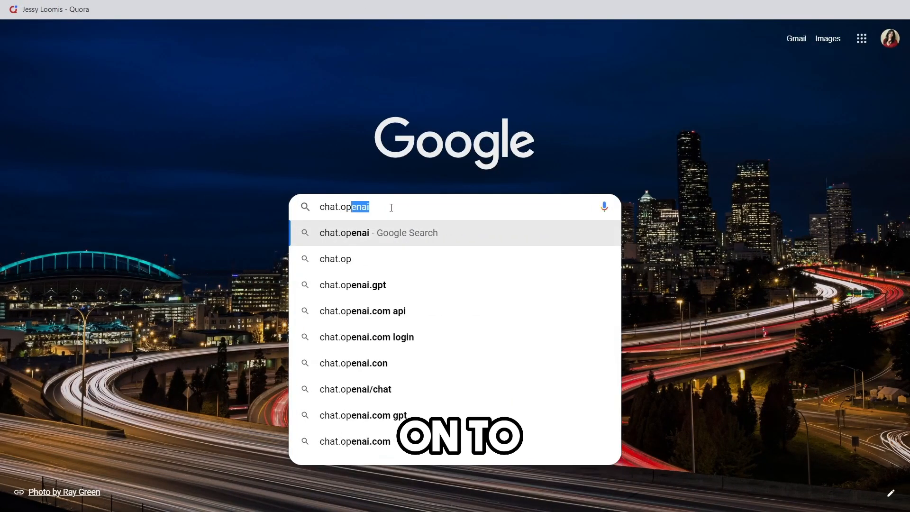
- Enter the chat.openai.com address in Chrome's Google search bar and pick the matching suggestion
{"action": "type", "text": ".com"}
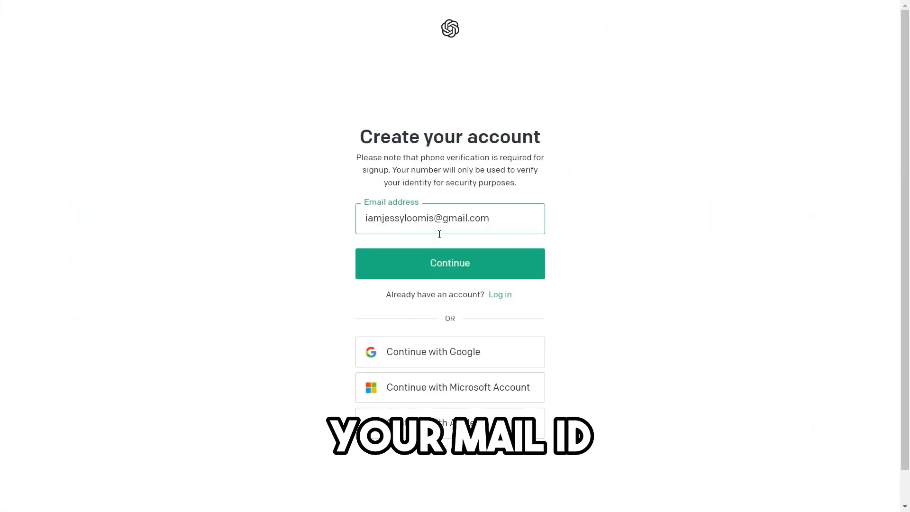
{"action": "left_click", "coordinate": [450, 263]}
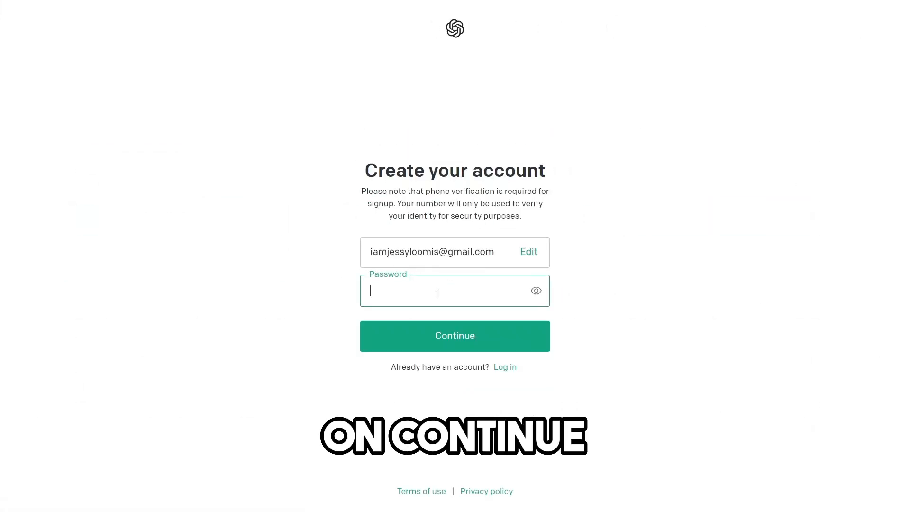
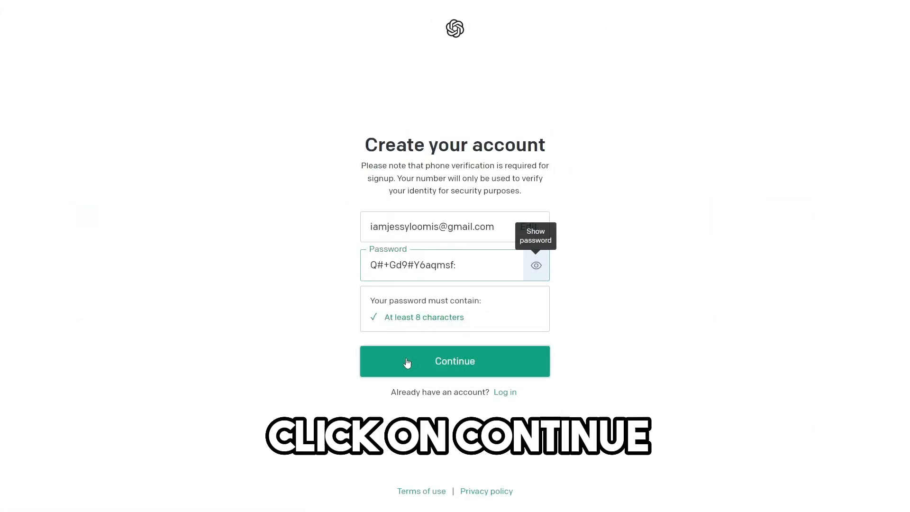
{"action": "left_click", "coordinate": [455, 361]}
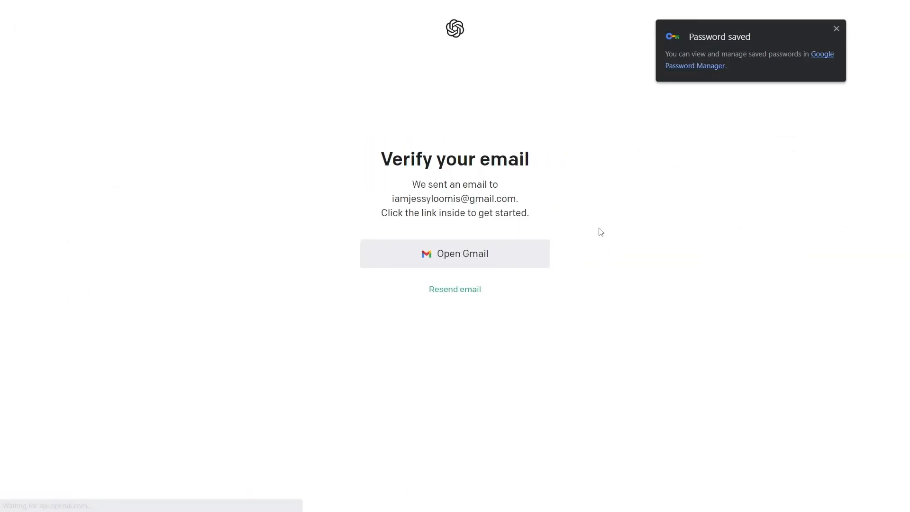
{"action": "left_click", "coordinate": [455, 254]}
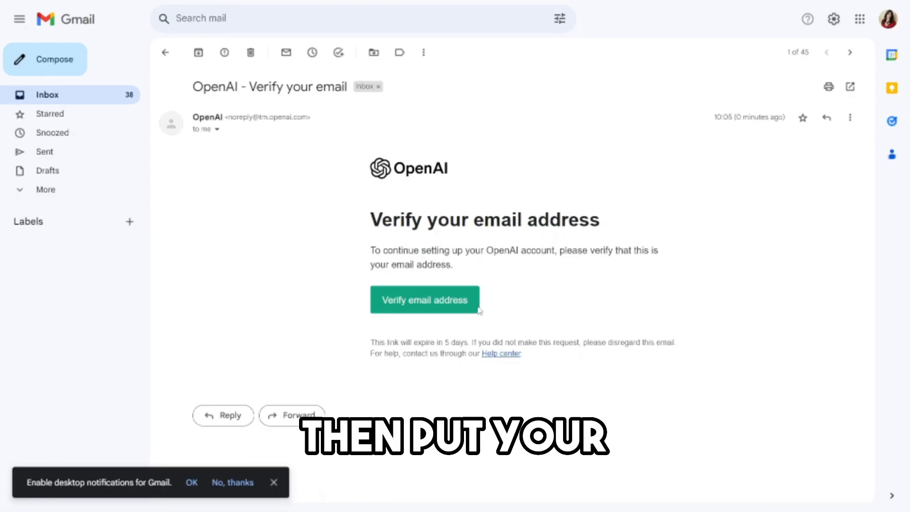
- Verify the email from the Gmail message, then submit first name, last name and birthday
{"action": "left_click", "coordinate": [424, 300]}
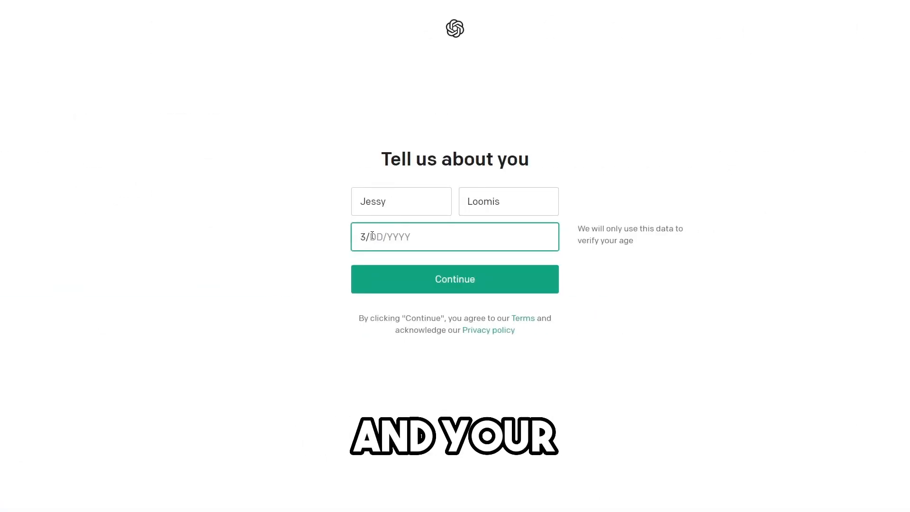
{"action": "type", "text": "4/"}
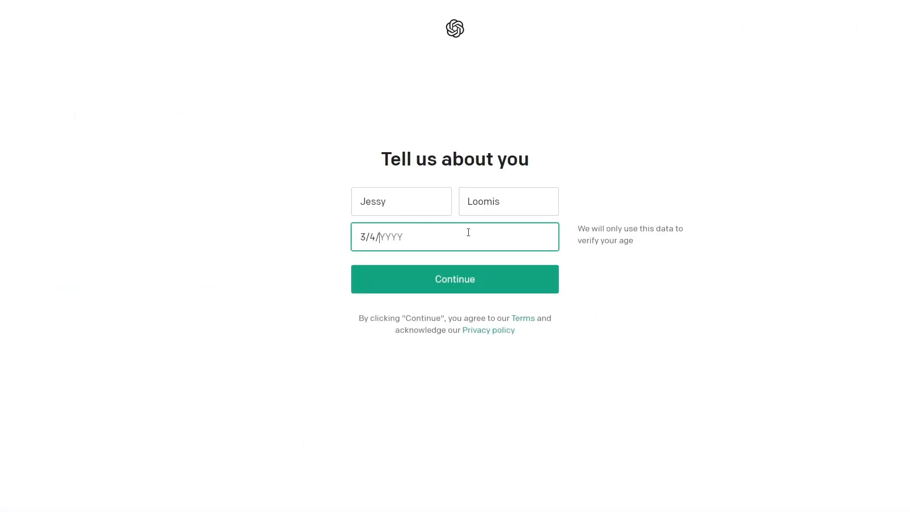
{"action": "left_click", "coordinate": [455, 279]}
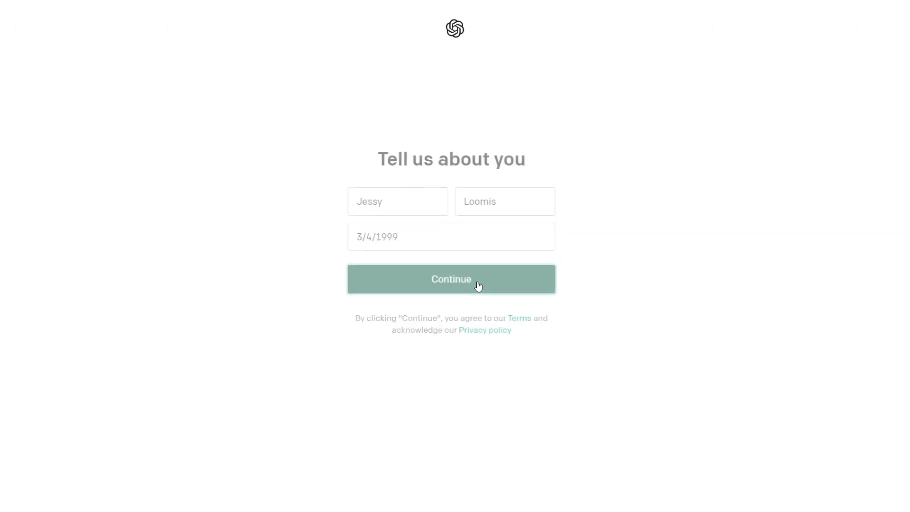
{"action": "left_click", "coordinate": [451, 279]}
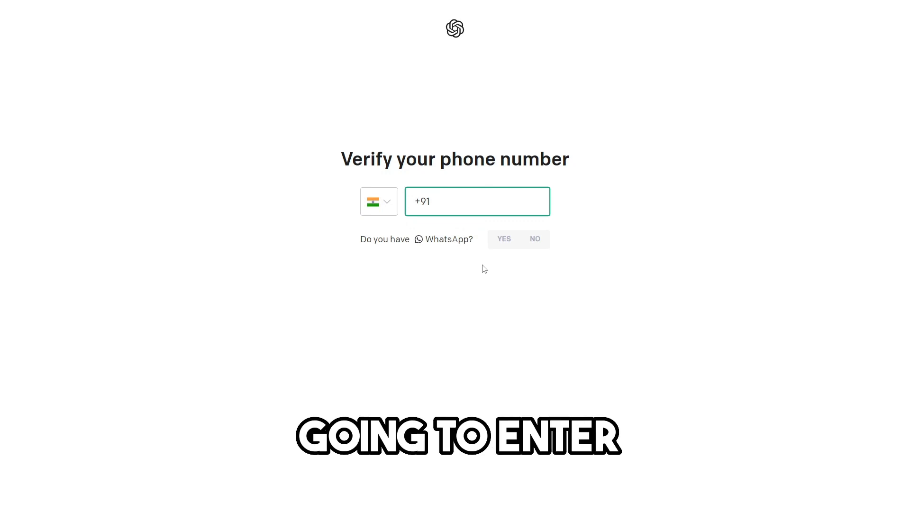
- Answer No to WhatsApp, choose the US flag, and send a code to the temporary number
{"action": "left_click", "coordinate": [534, 239]}
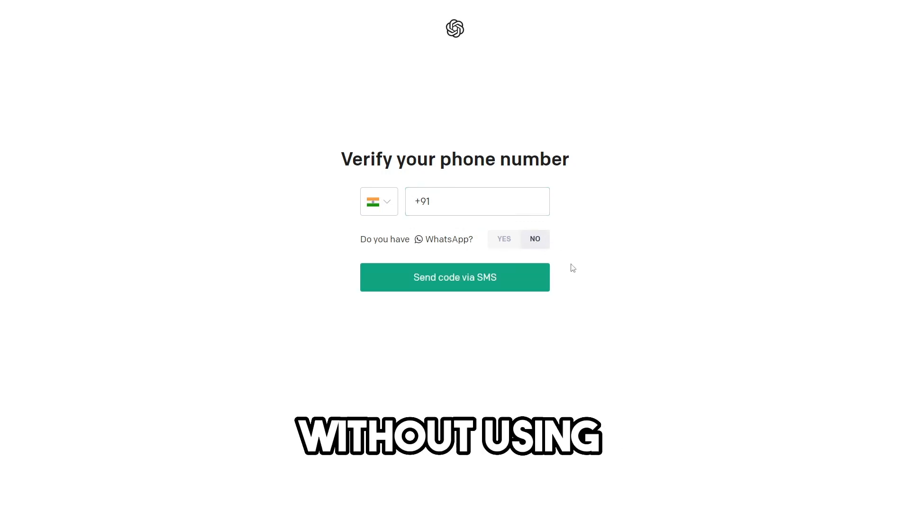
{"action": "left_click", "coordinate": [378, 202]}
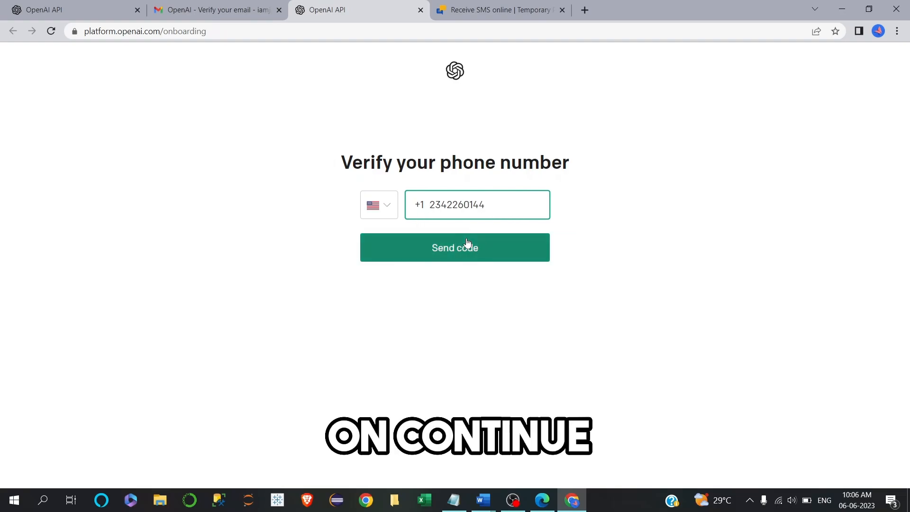
{"action": "left_click", "coordinate": [455, 247]}
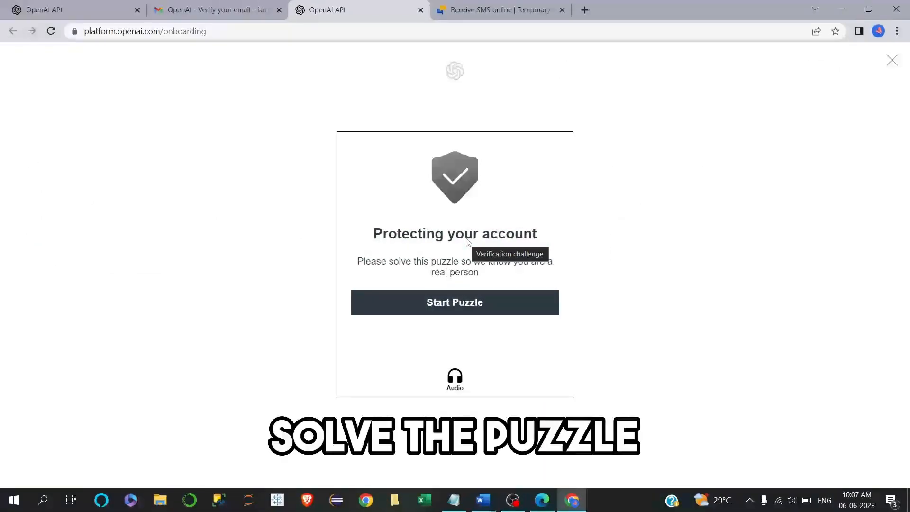
- Start the puzzle and rotate the animal until it faces the hand's direction
{"action": "left_click", "coordinate": [454, 303]}
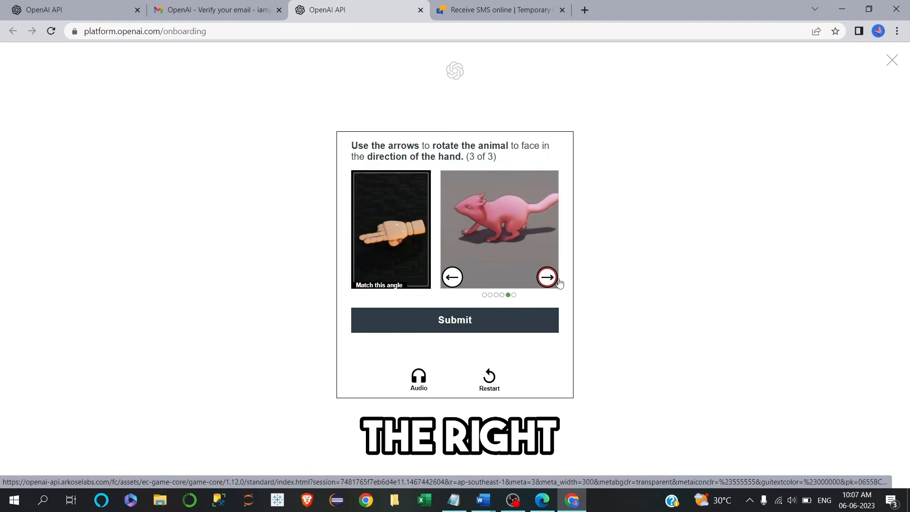
{"action": "left_click", "coordinate": [455, 320]}
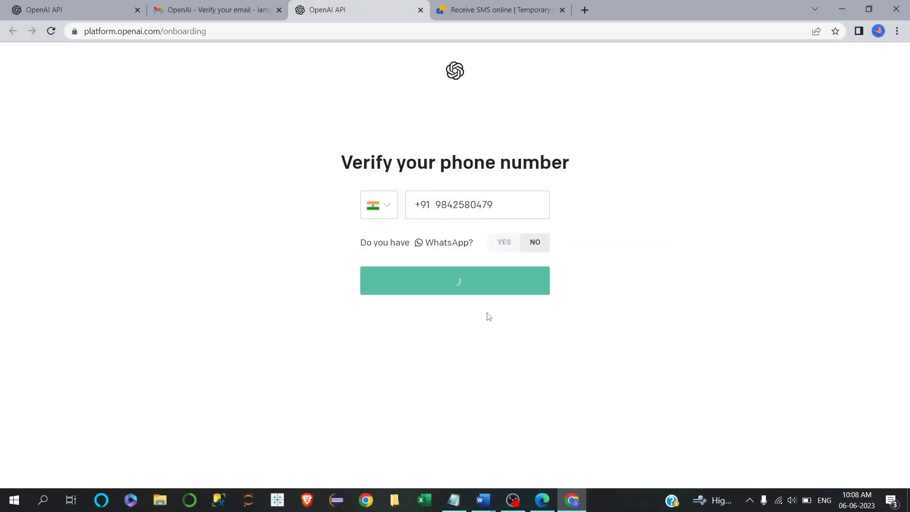
- Send the verification code via SMS and switch to the Receive SMS online tab
{"action": "left_click", "coordinate": [455, 281]}
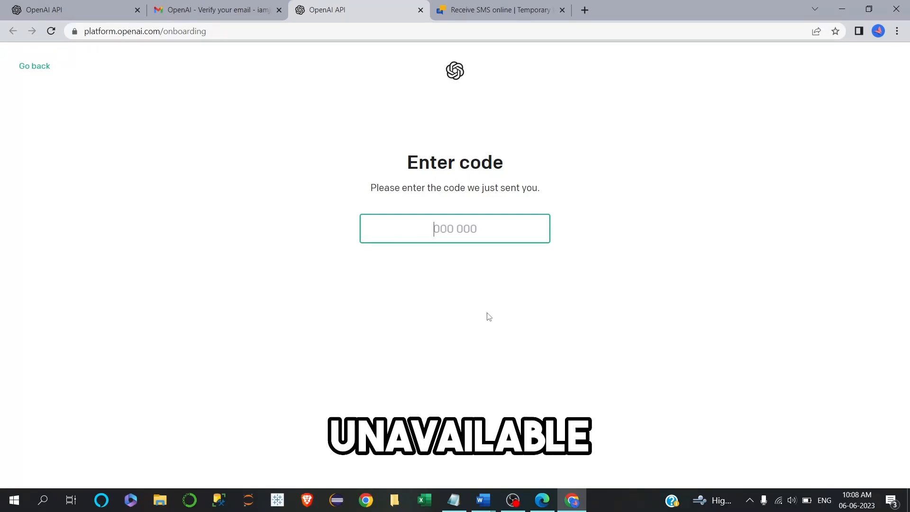
{"action": "left_click", "coordinate": [500, 10]}
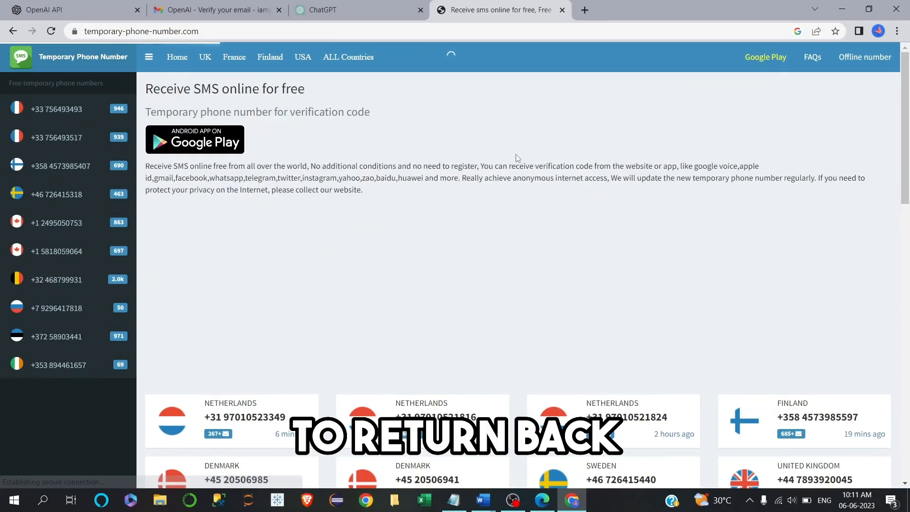
{"action": "scroll", "scroll_direction": "down", "scroll_amount": 3}
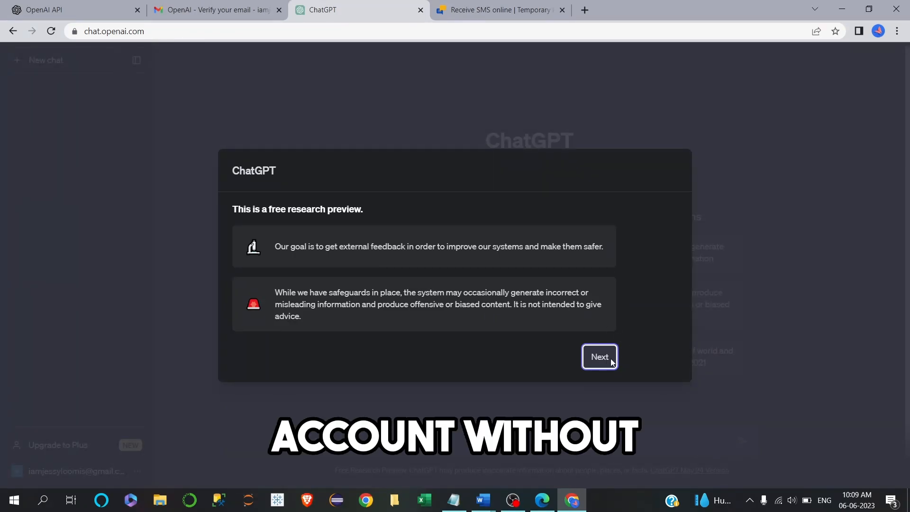
- Go through the research preview notice with Next, then finish it with Done
{"action": "left_click", "coordinate": [600, 356]}
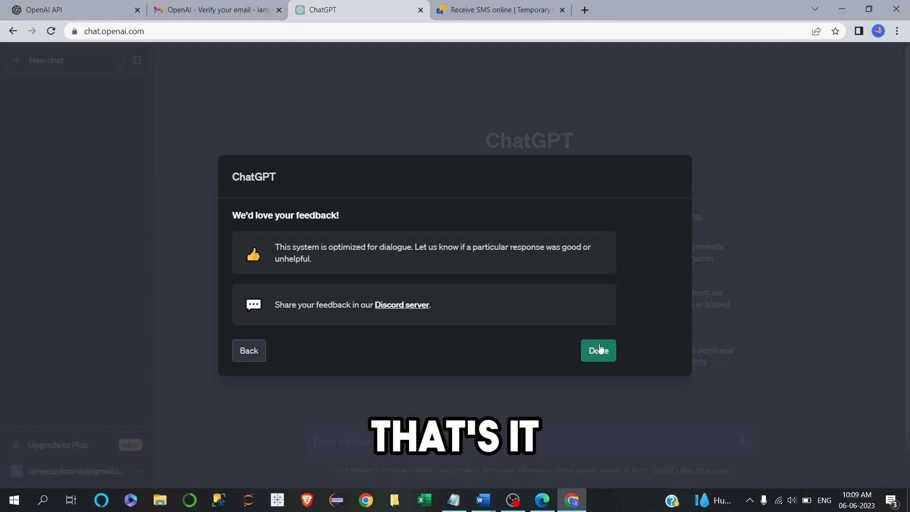
{"action": "left_click", "coordinate": [597, 350]}
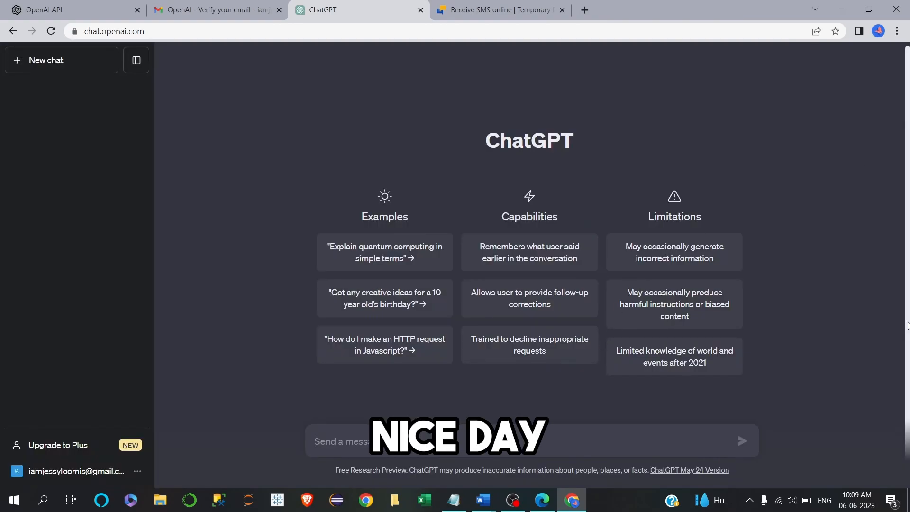